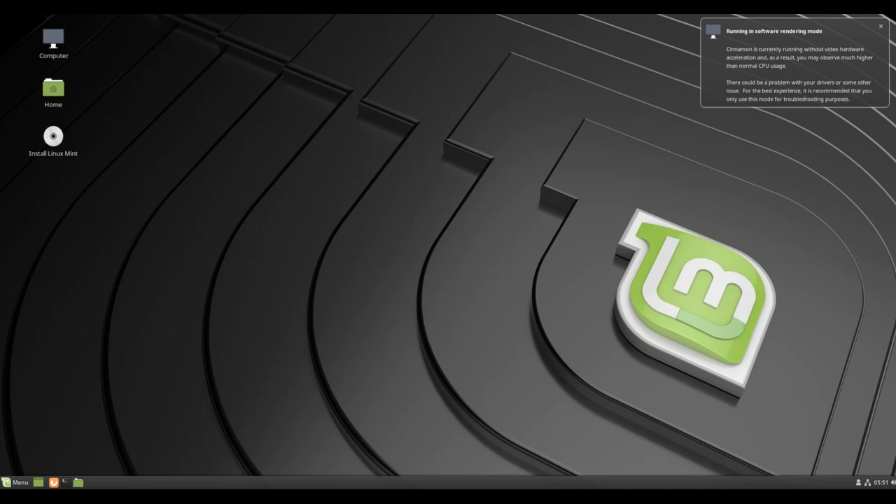
Close the 'Running in software rendering mode' notification on the desktop.
click(880, 26)
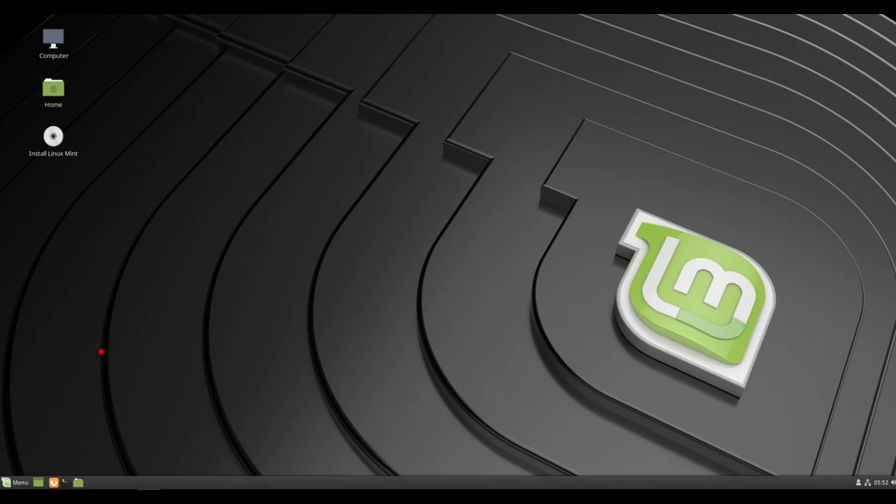
double_click(54, 91)
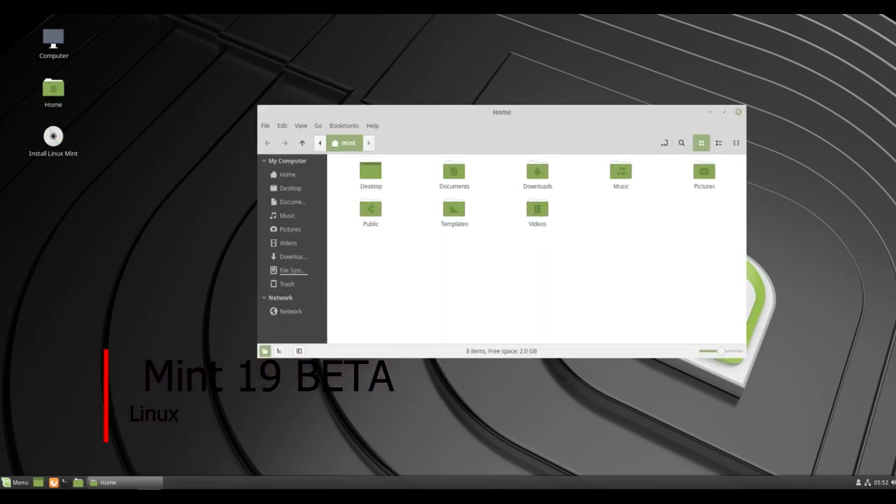
click(372, 125)
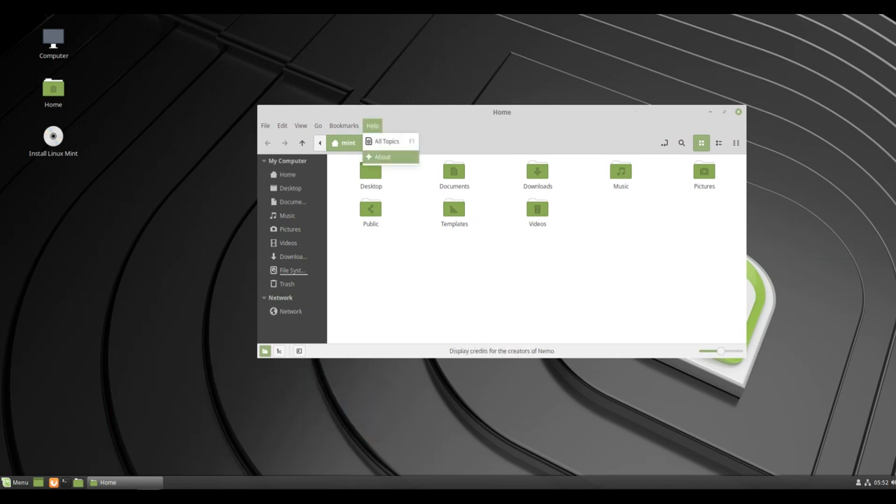
click(382, 156)
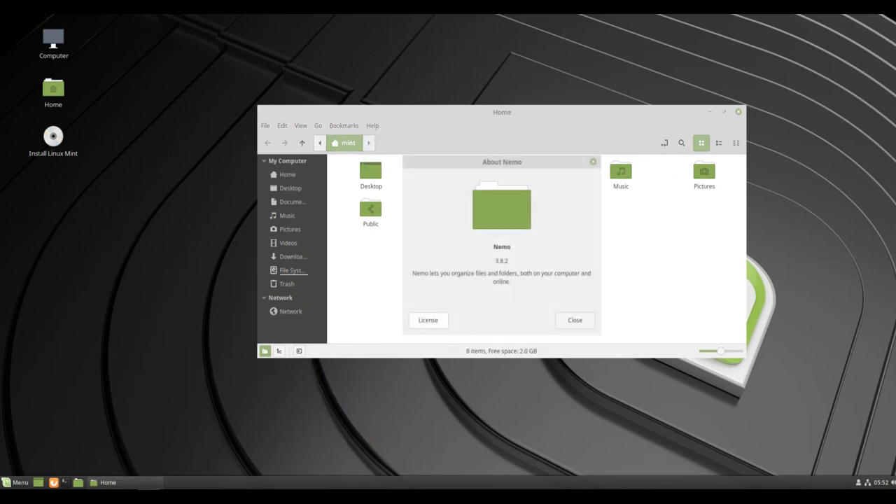
click(573, 320)
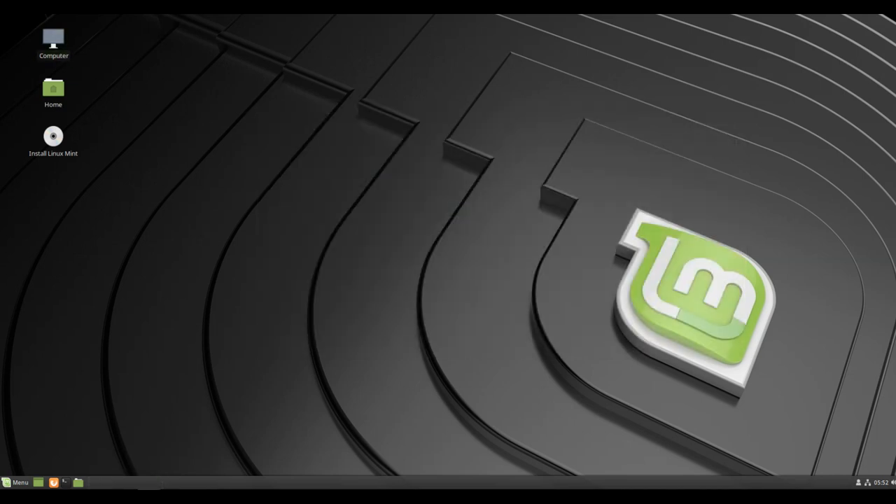
double_click(53, 38)
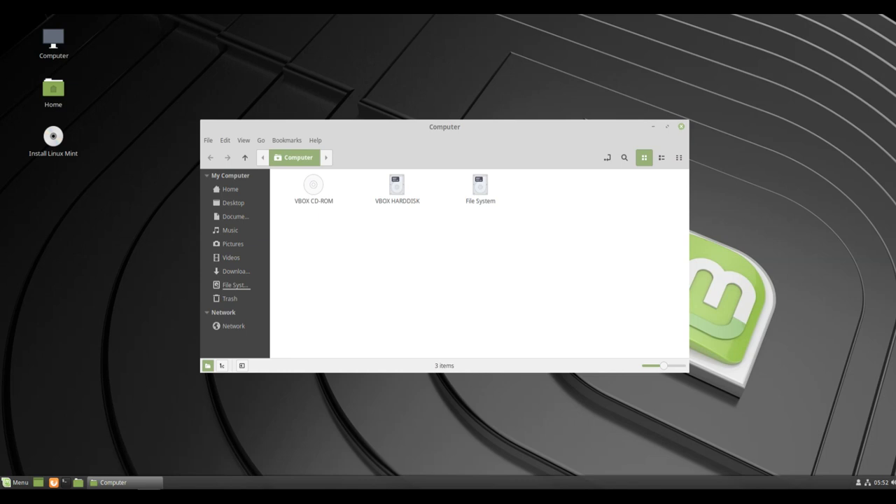
click(680, 127)
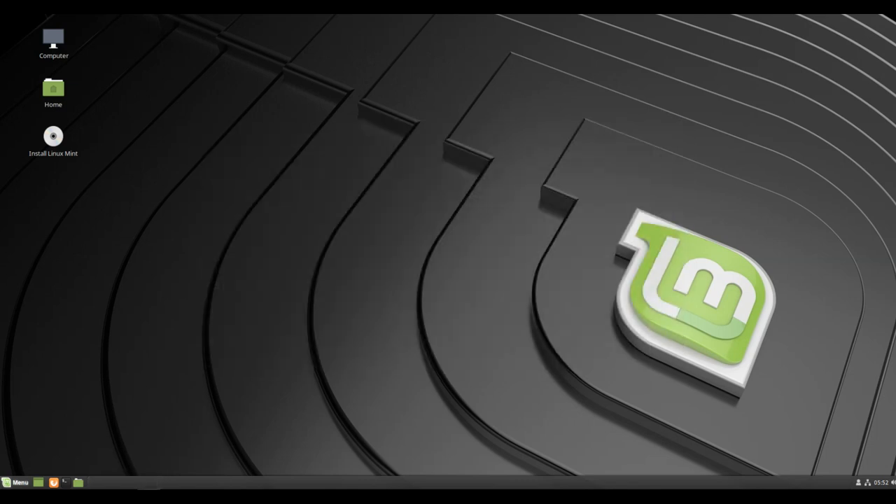
Open the Menu, browse Accessories, Internet and Office, then show the Administration apps.
click(16, 482)
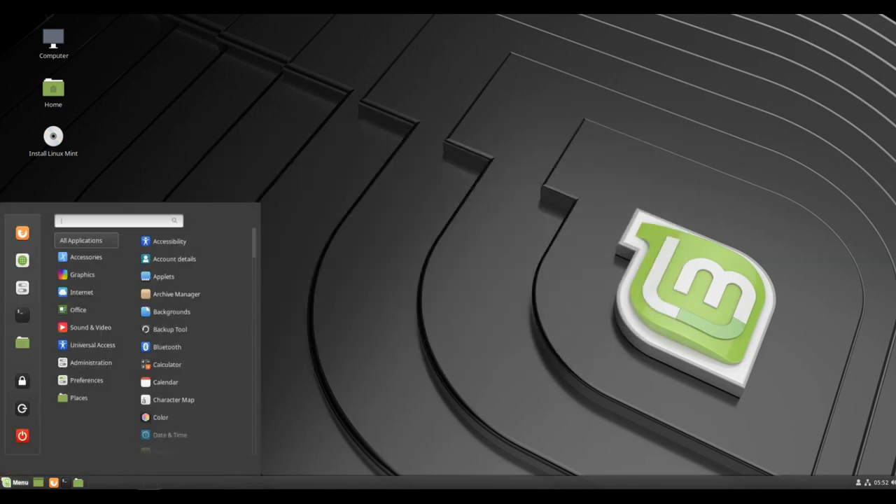
click(85, 257)
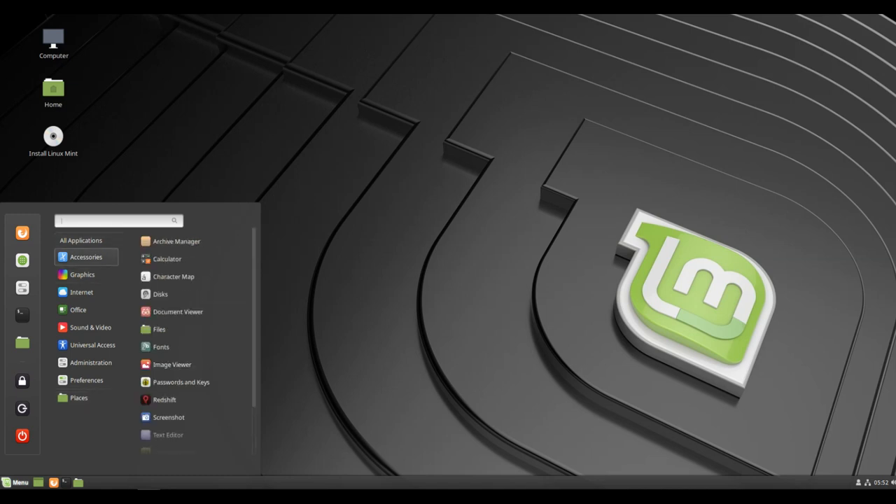
mouse_move(174, 276)
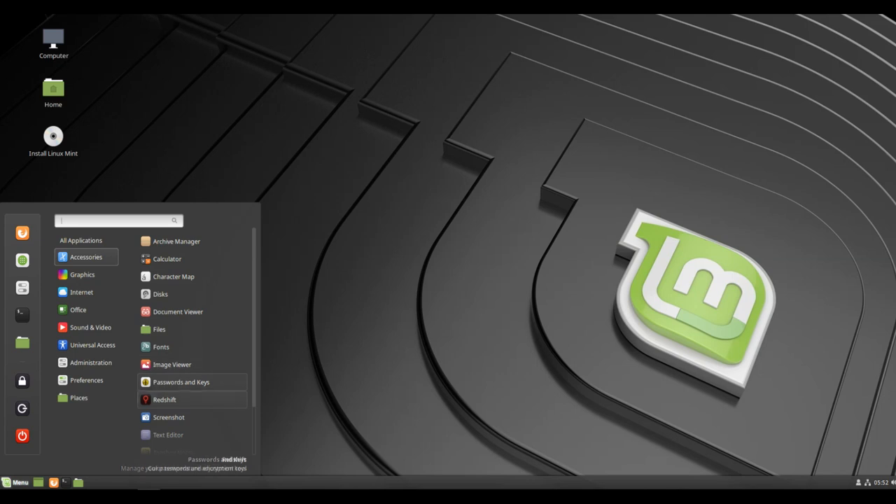
scroll(down, 3)
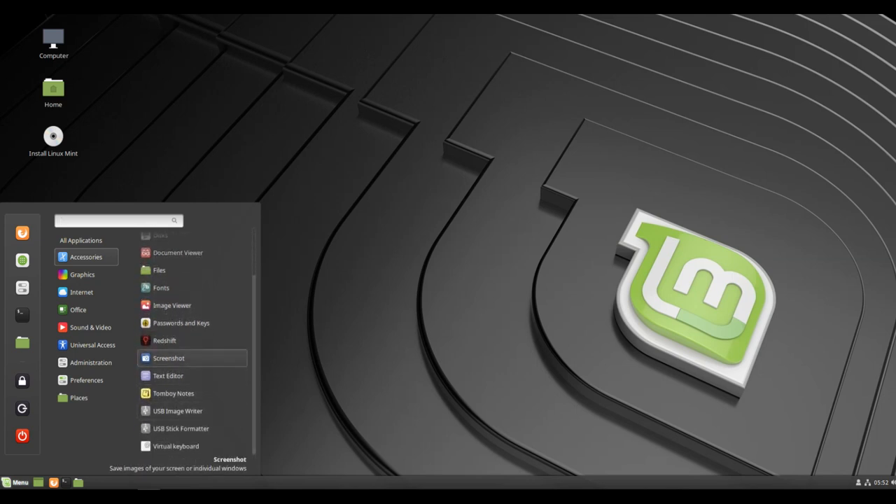
mouse_move(181, 427)
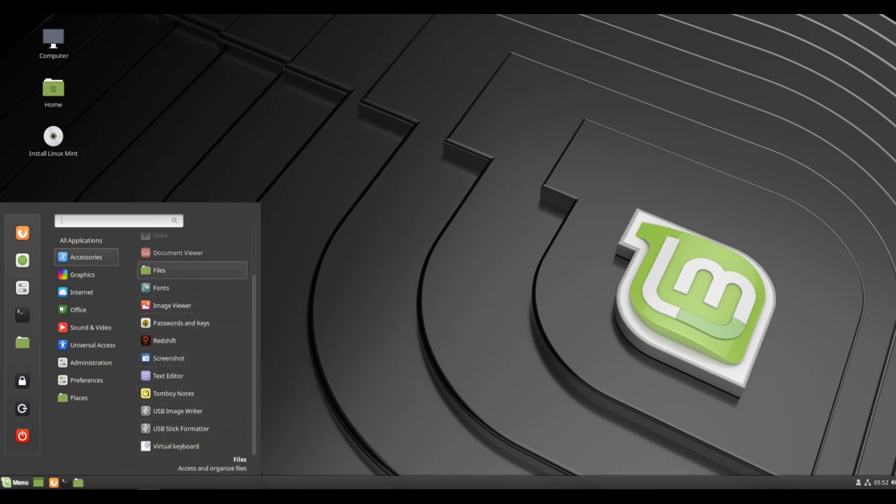
click(82, 274)
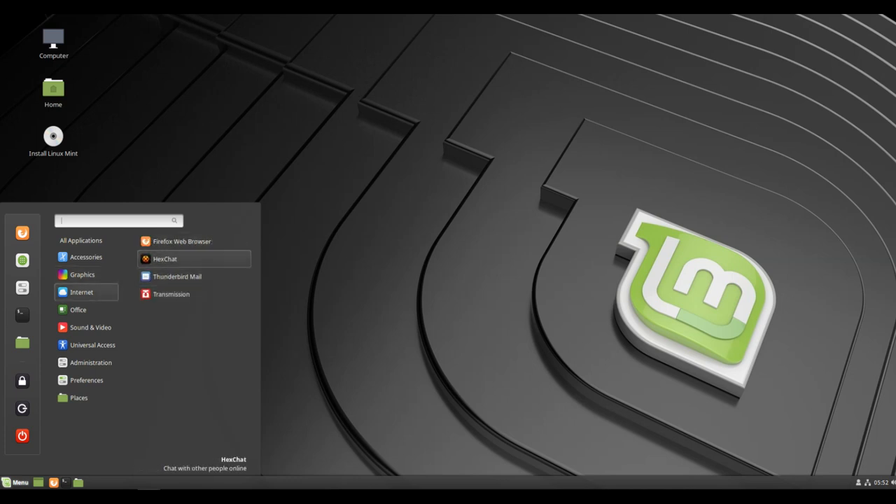
click(78, 309)
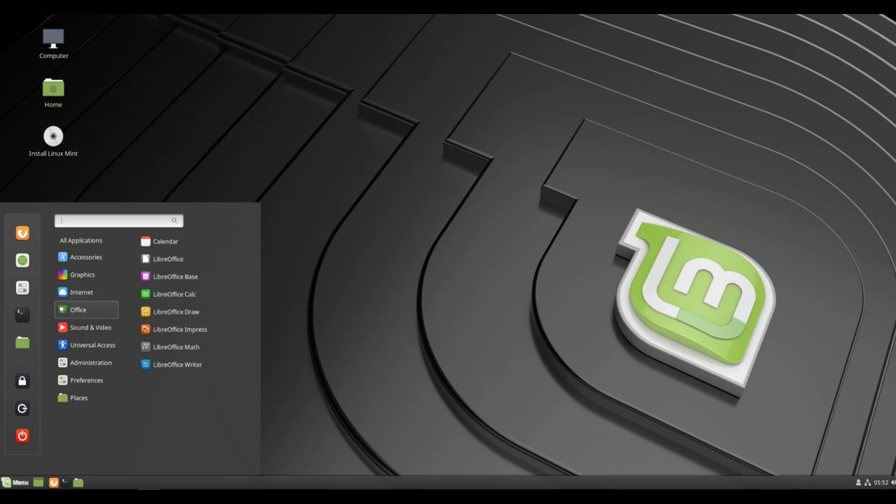
mouse_move(168, 258)
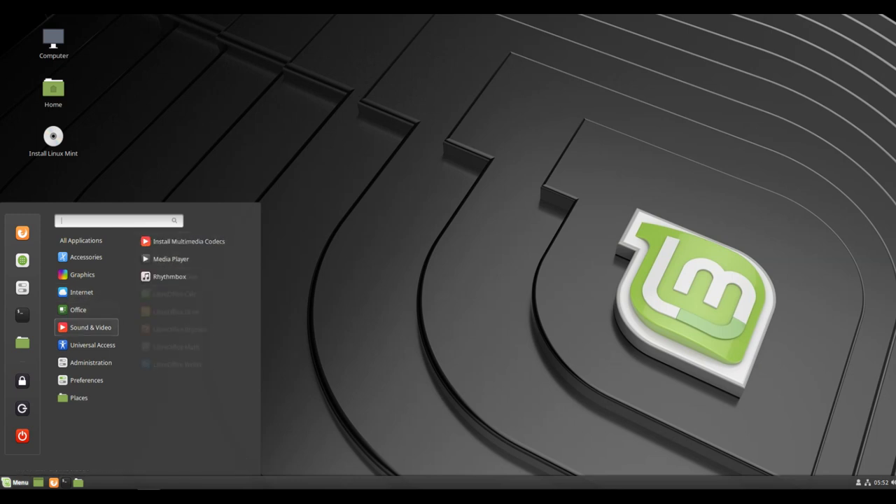
mouse_move(170, 259)
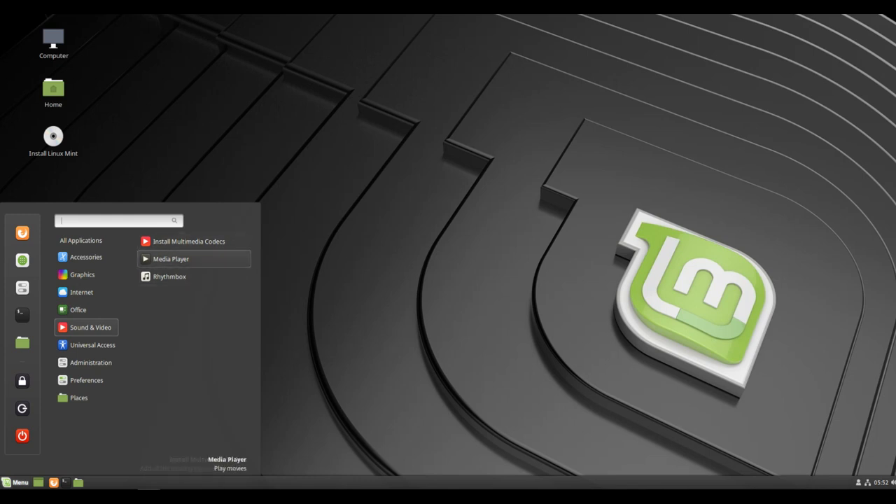
click(90, 362)
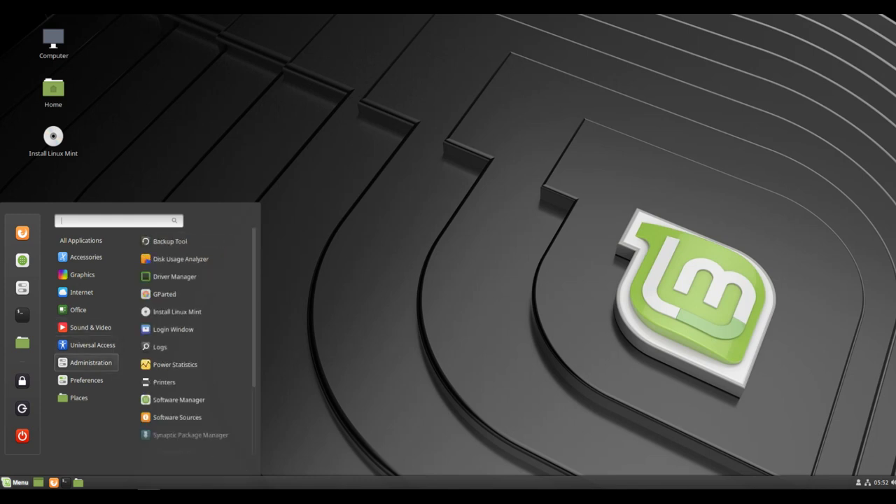
mouse_move(181, 259)
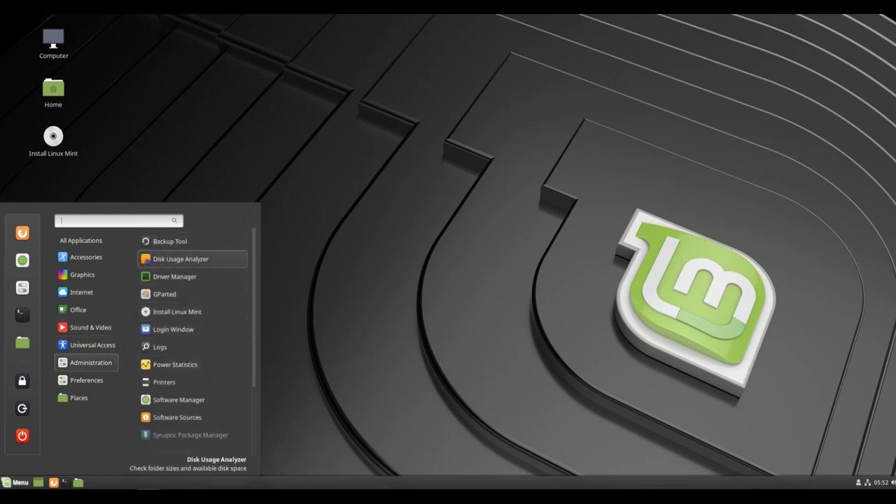
mouse_move(160, 346)
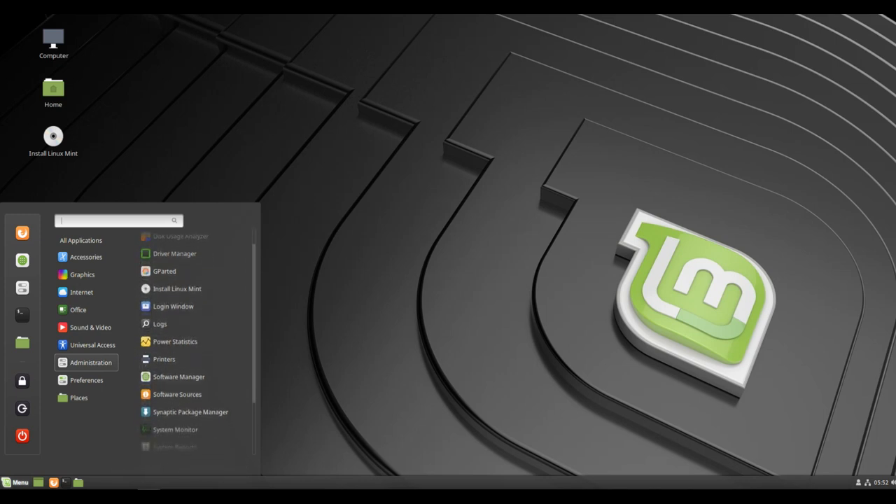
scroll(down, 3)
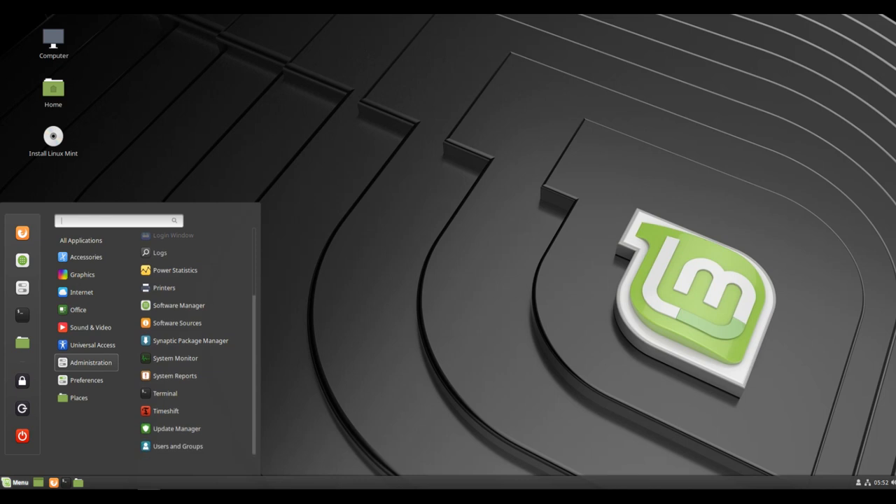
mouse_move(191, 340)
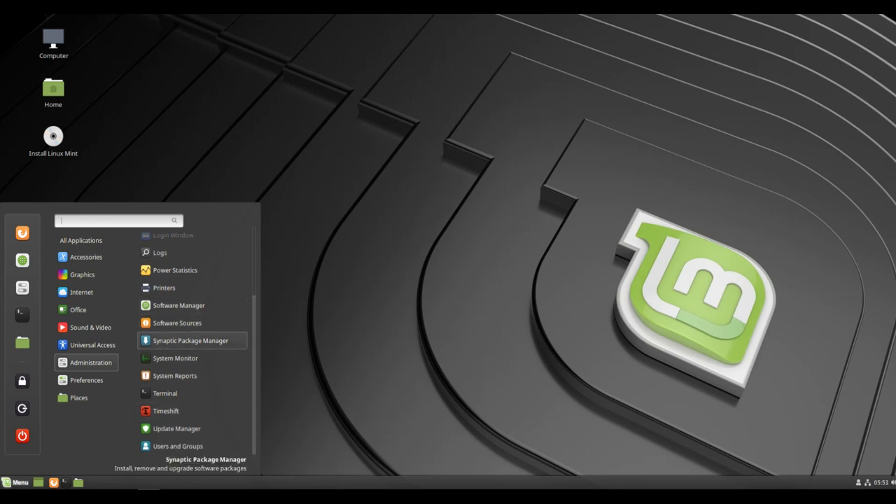
mouse_move(176, 428)
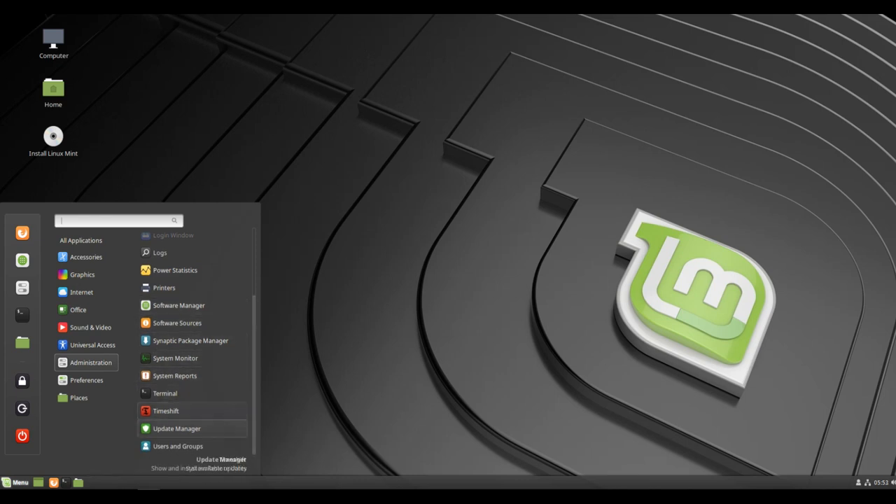
mouse_move(175, 358)
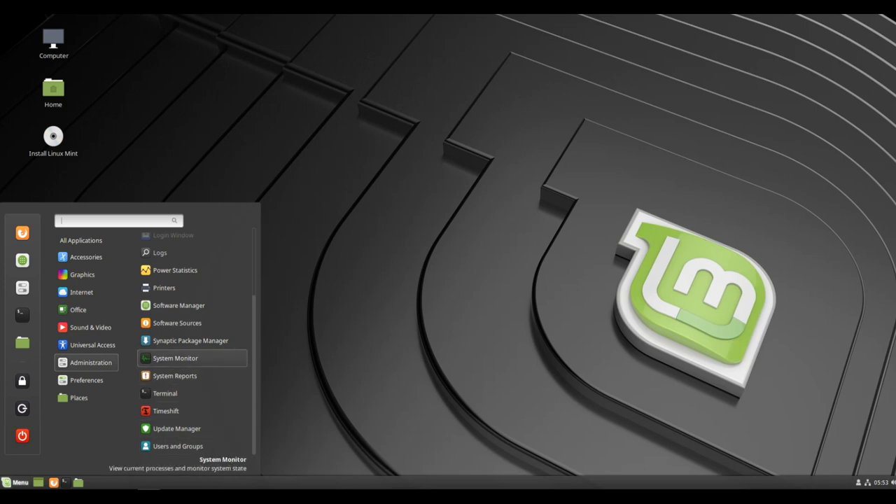
Launch System Monitor, enlarge its window, view the Resources graphs, then close it.
click(175, 357)
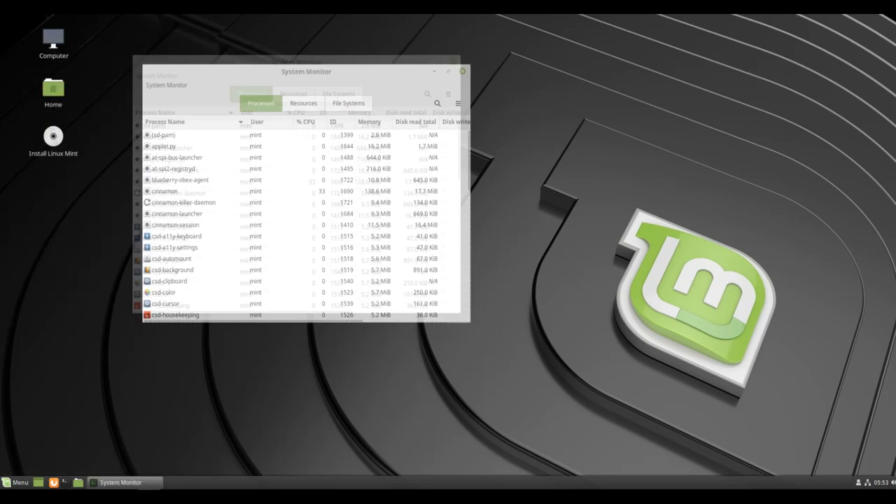
drag(305, 71, 322, 82)
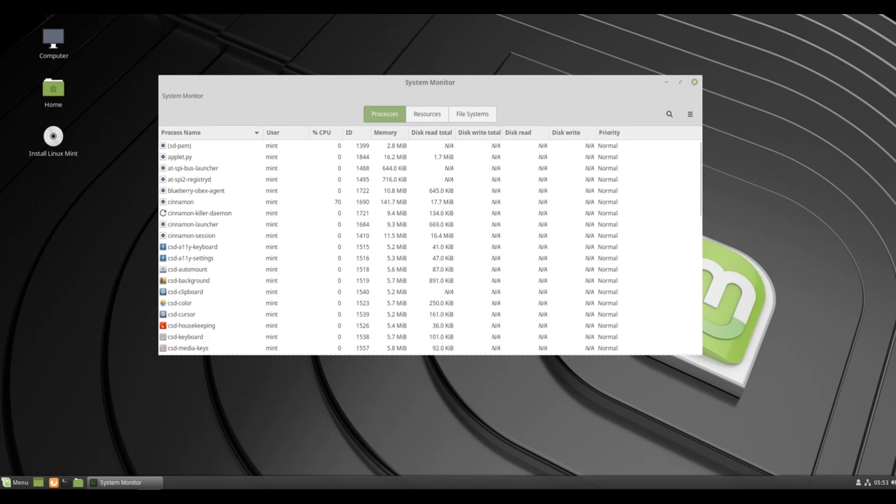
click(427, 113)
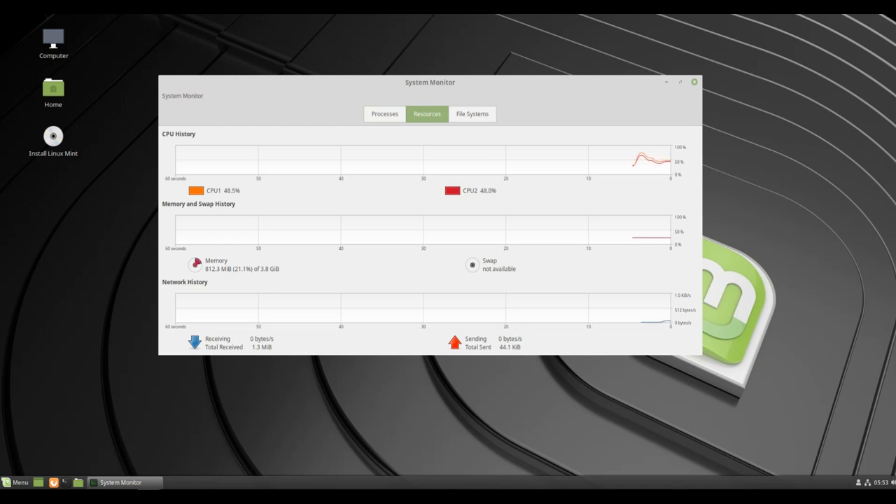
click(693, 82)
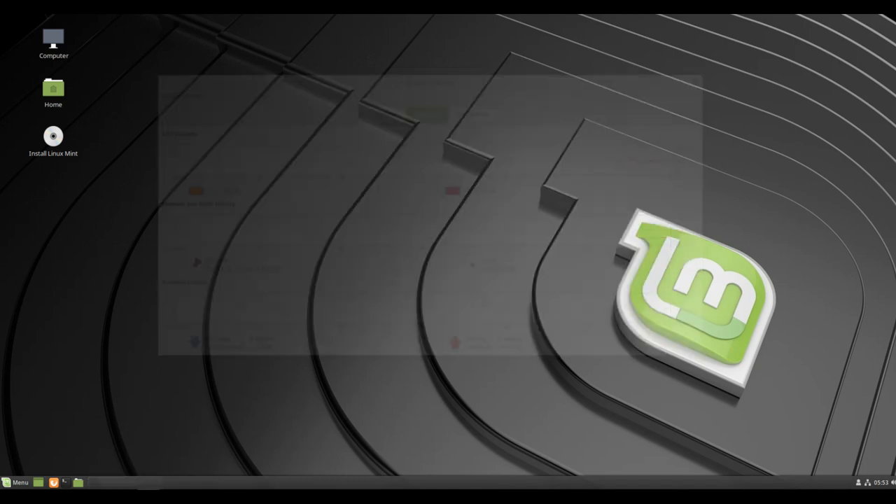
Browse the Administration, Preferences and Places menu lists, then launch System Info from Preferences.
click(16, 482)
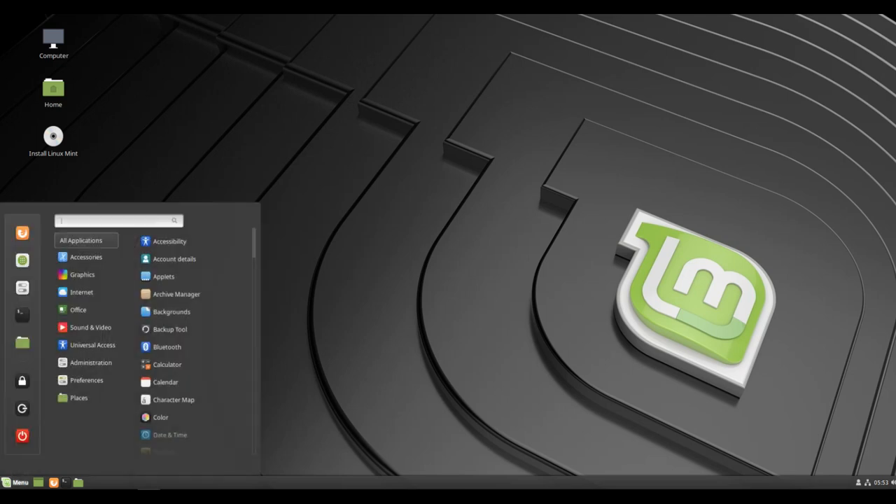
click(78, 309)
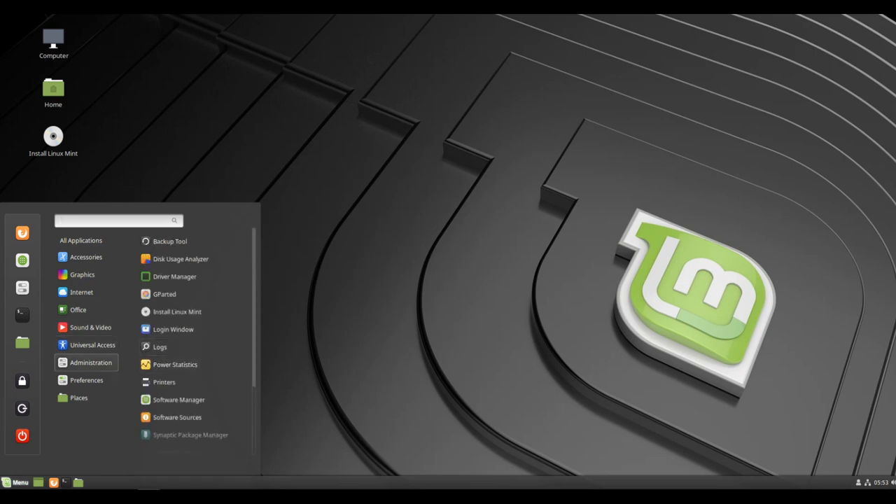
scroll(down, 3)
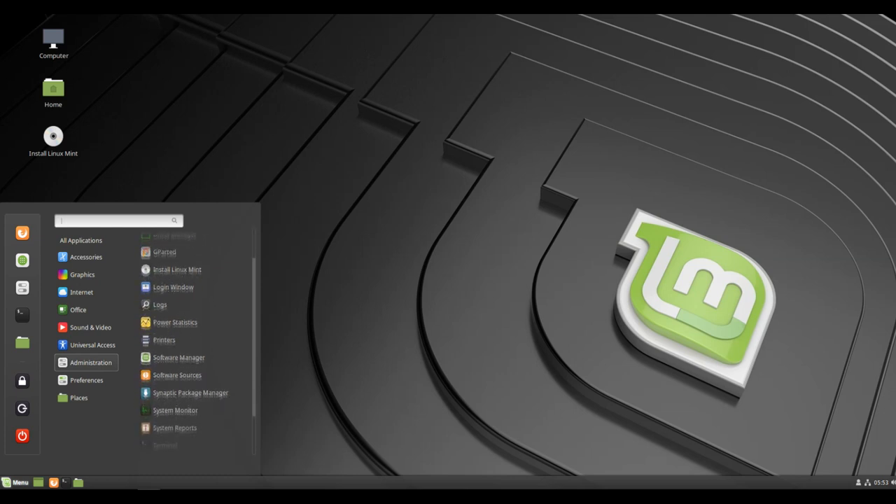
click(86, 379)
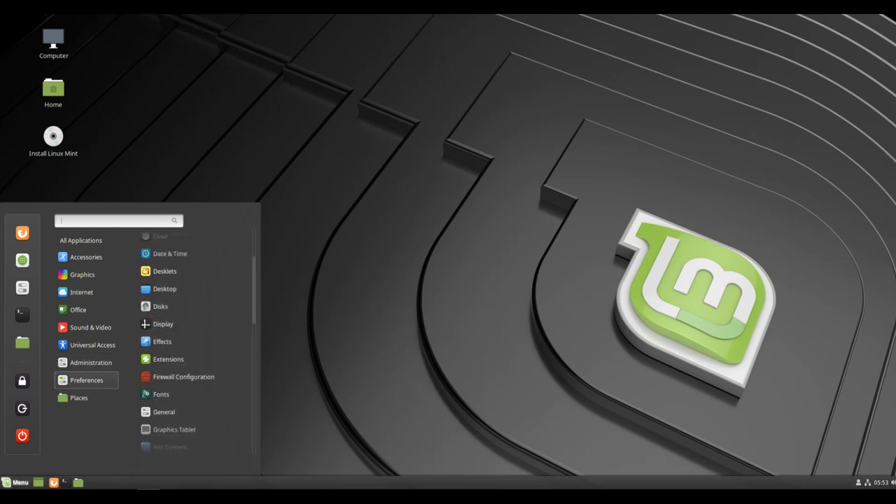
mouse_move(183, 377)
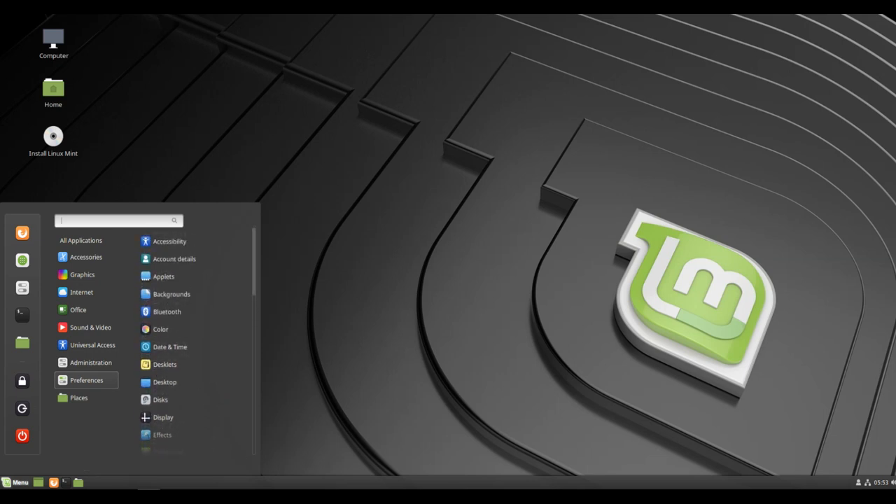
scroll(down, 3)
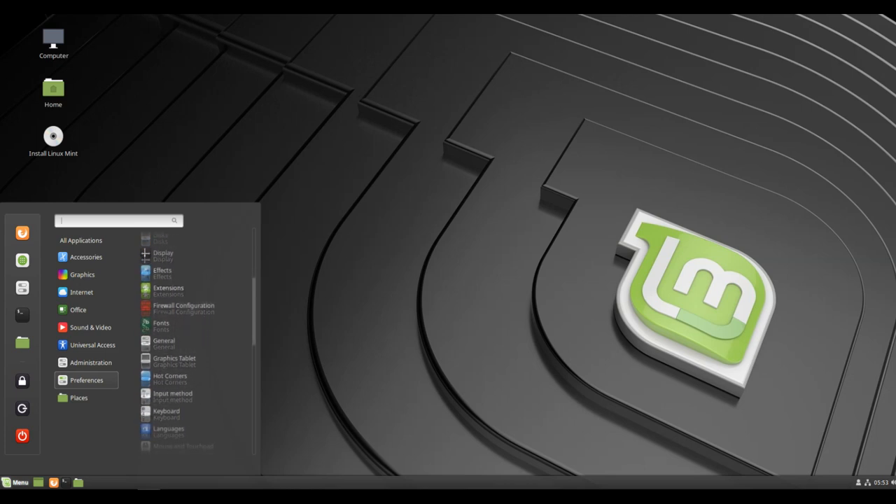
scroll(down, 3)
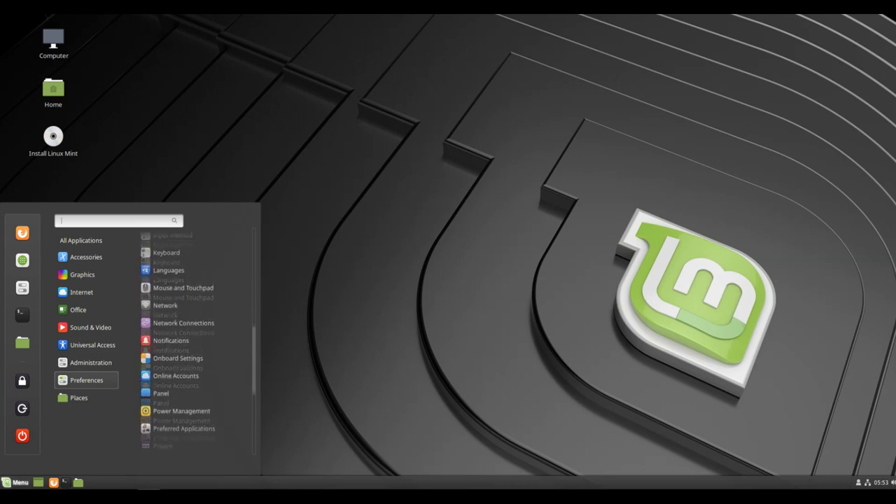
scroll(down, 3)
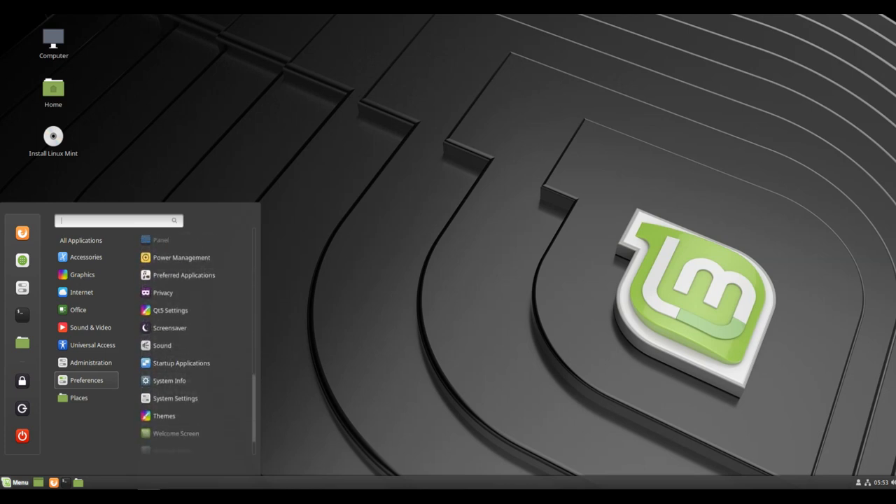
click(78, 396)
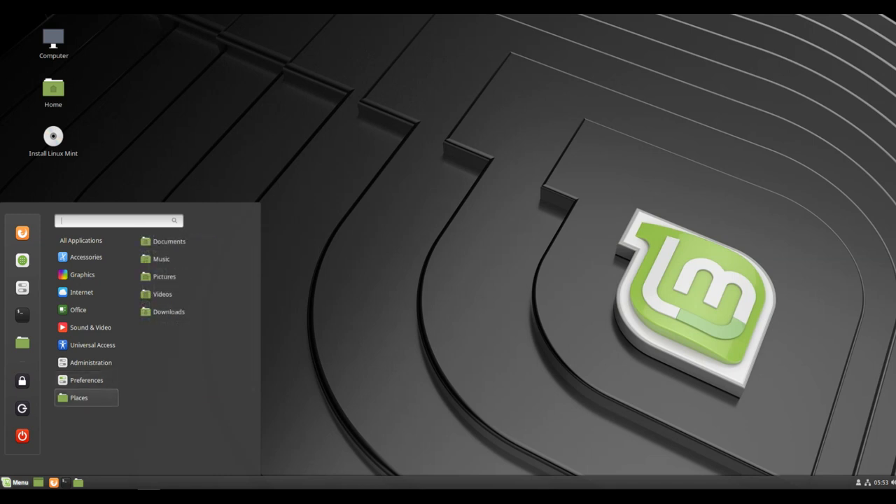
click(86, 380)
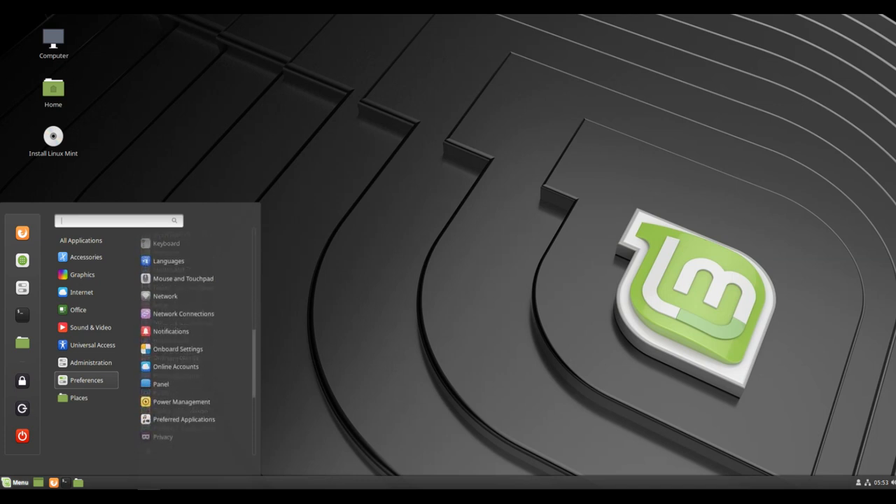
scroll(down, 3)
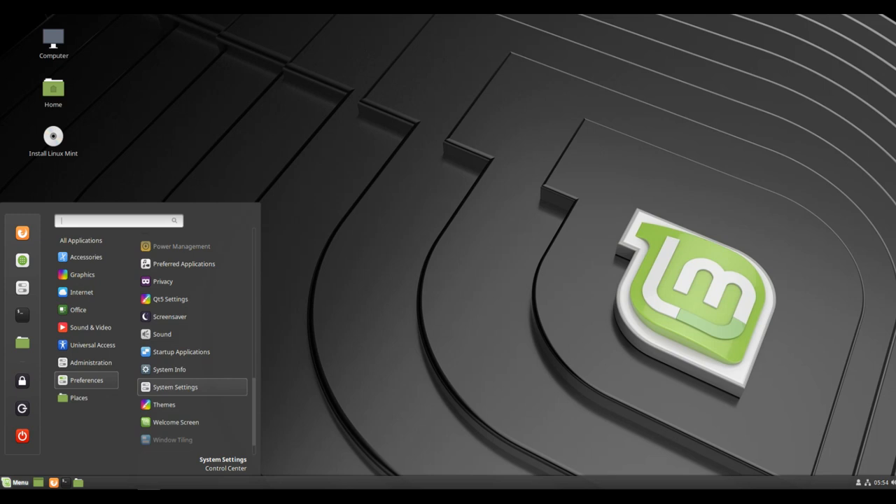
mouse_move(170, 369)
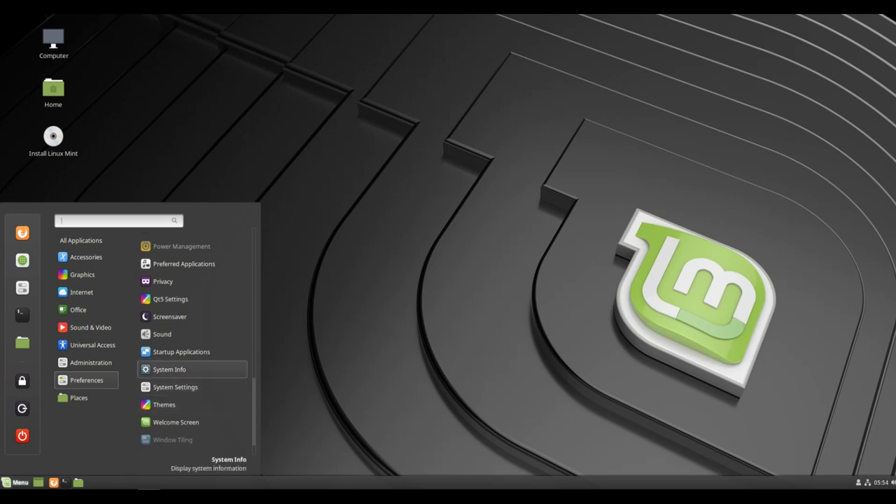
click(169, 369)
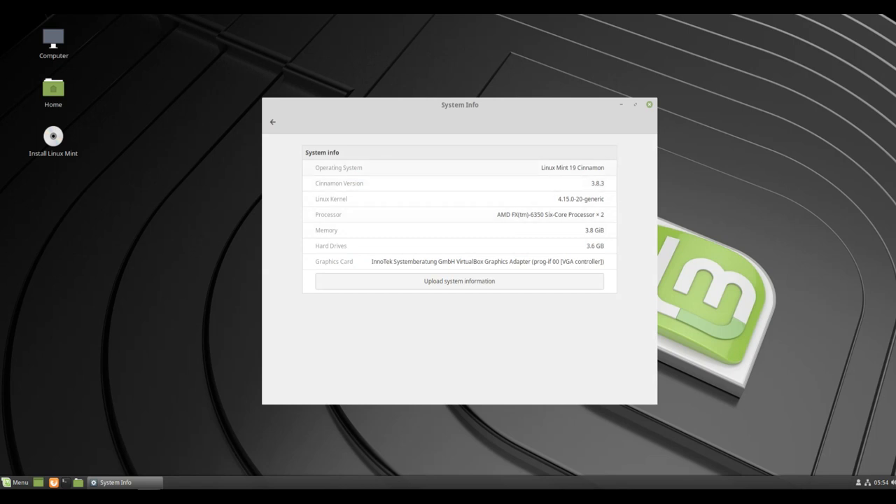
Go back from System Info to the System Settings overview.
double_click(571, 167)
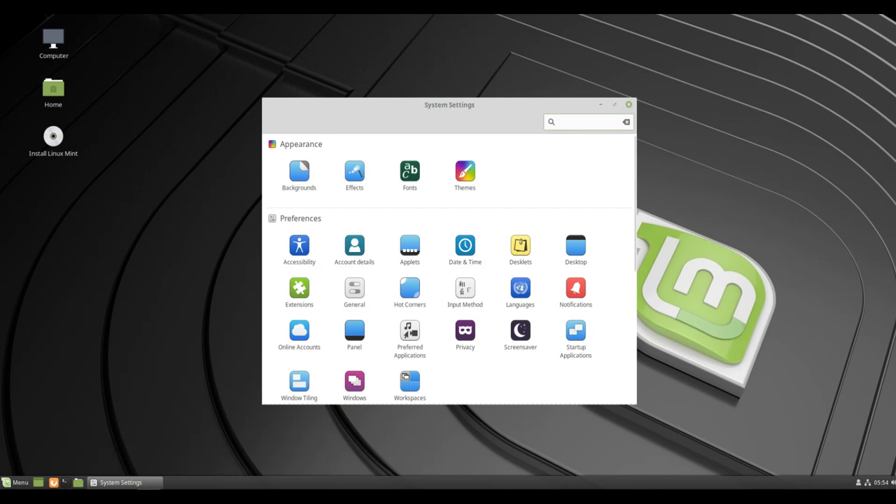
In Themes, view Add/Remove, decline the cache update, view Settings, then return.
click(465, 175)
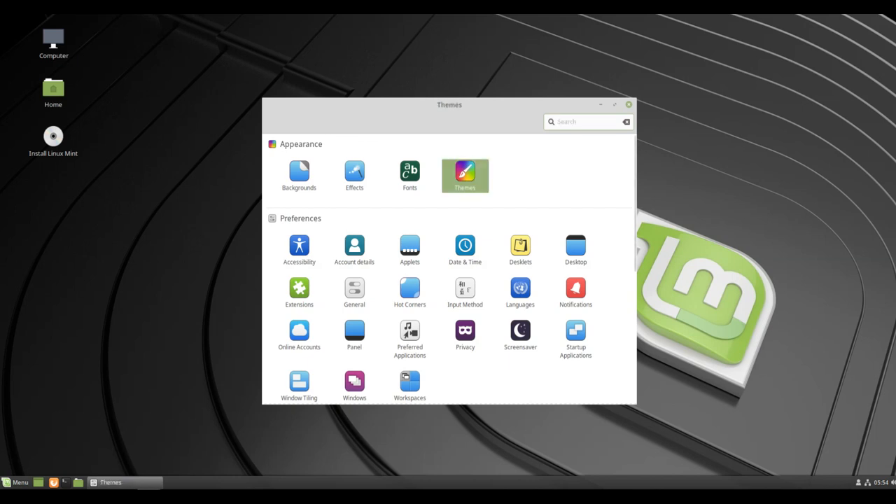
click(464, 175)
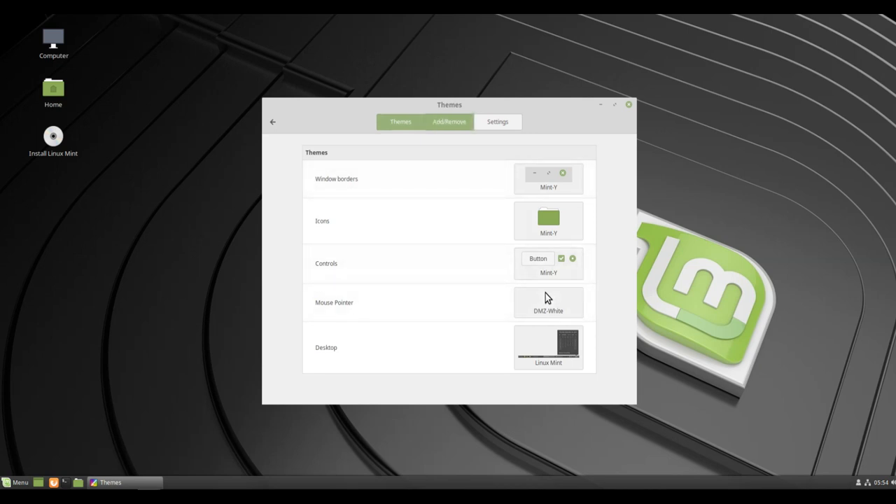
click(449, 121)
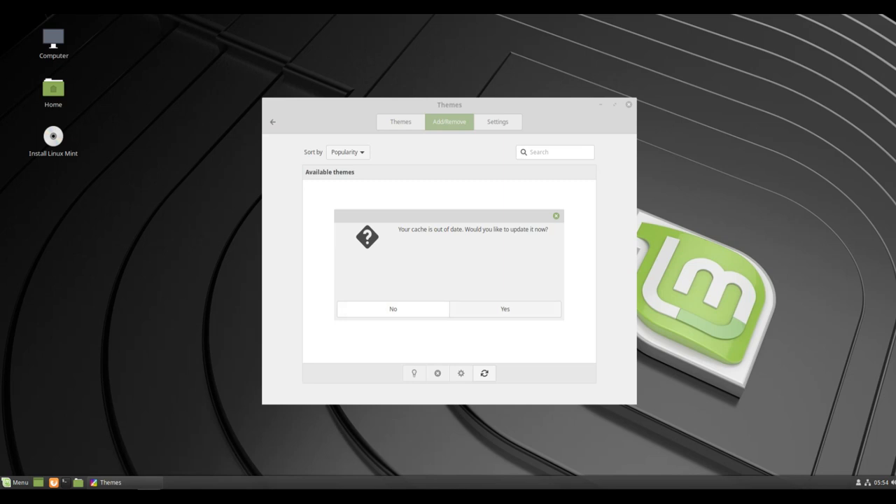
click(393, 308)
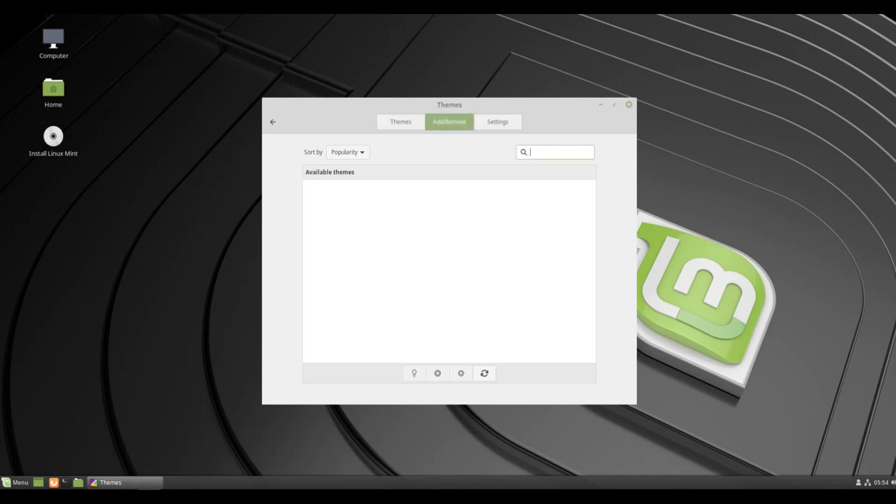
click(497, 121)
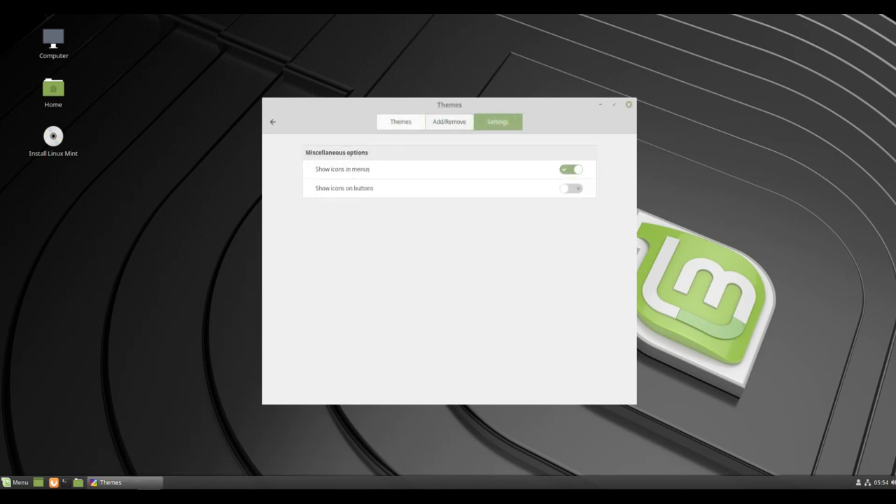
click(272, 121)
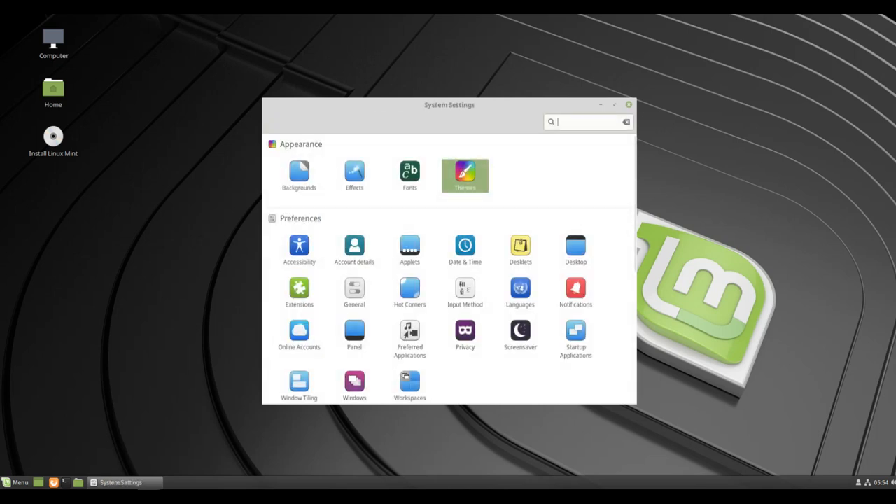
scroll(down, 3)
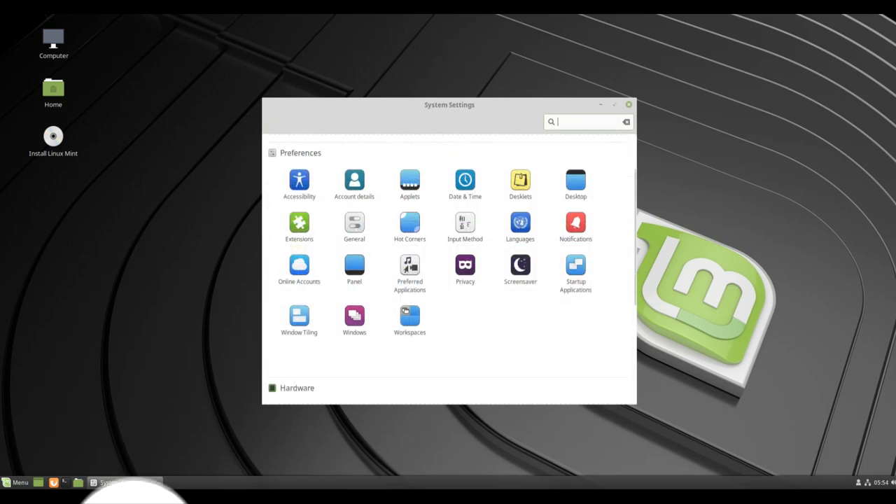
scroll(down, 3)
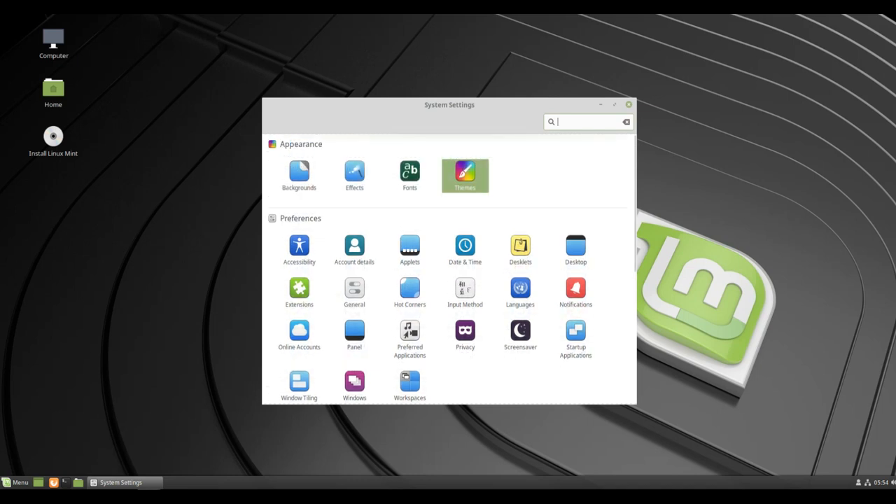
In Backgrounds, browse Tara and Pictures, apply the green Linux Mint wallpaper, then close.
click(298, 175)
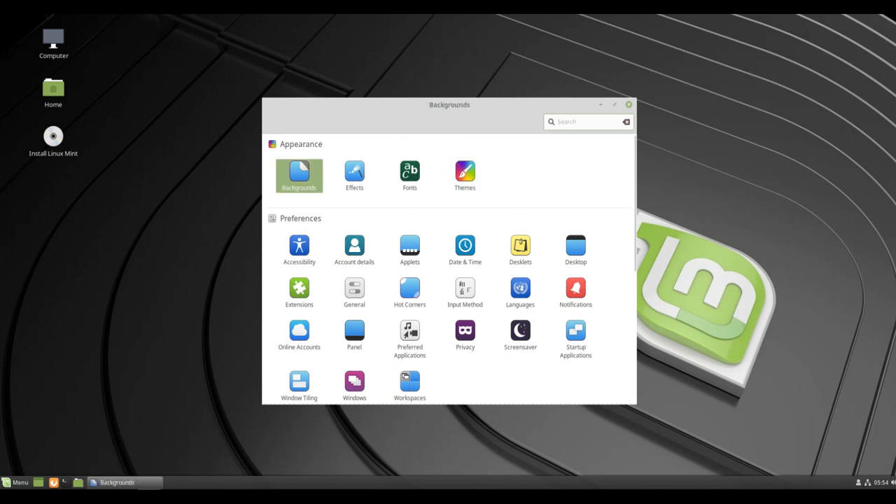
click(299, 175)
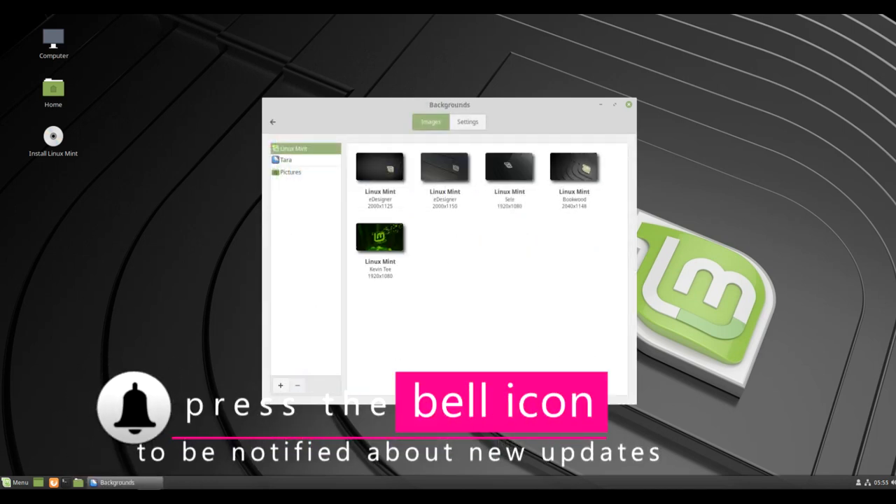
click(285, 160)
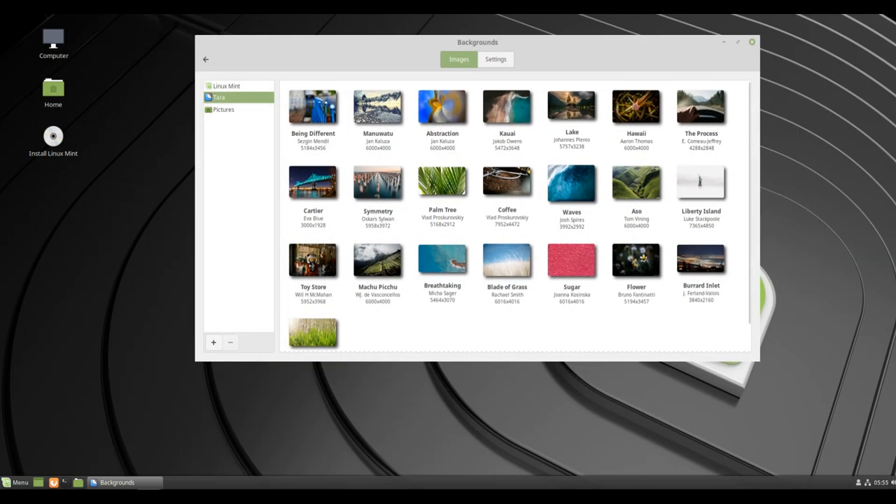
click(223, 109)
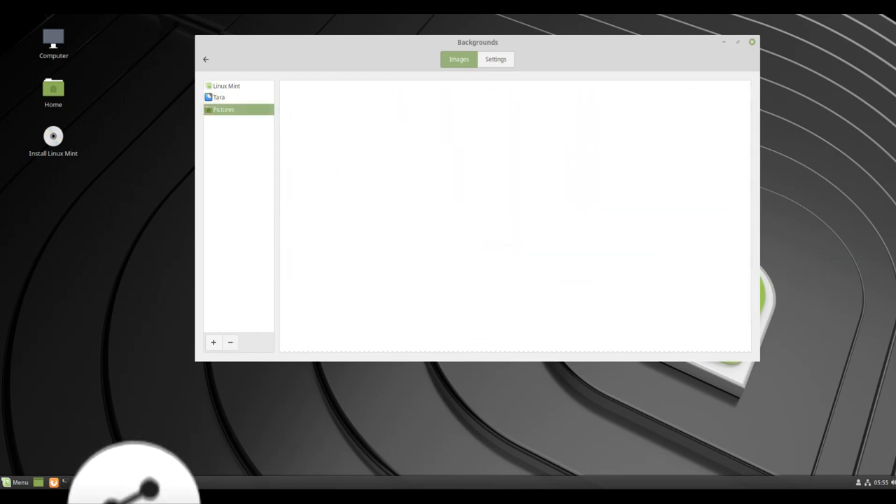
click(226, 86)
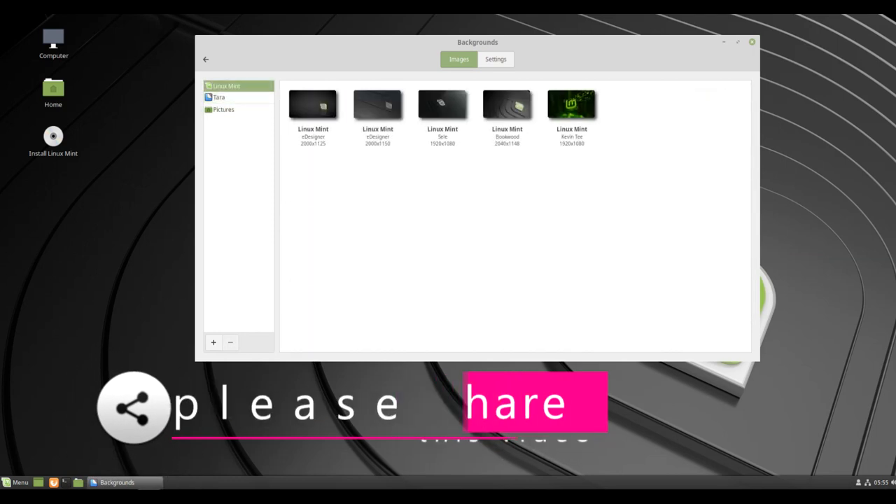
click(571, 104)
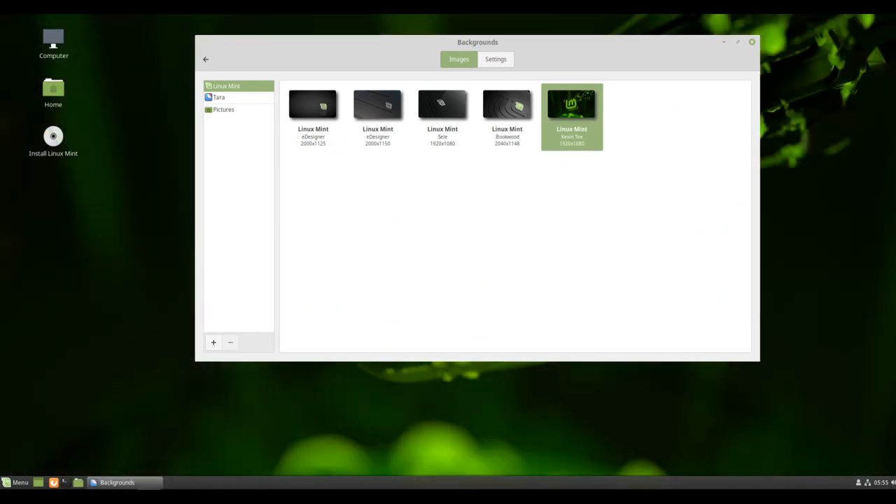
click(752, 42)
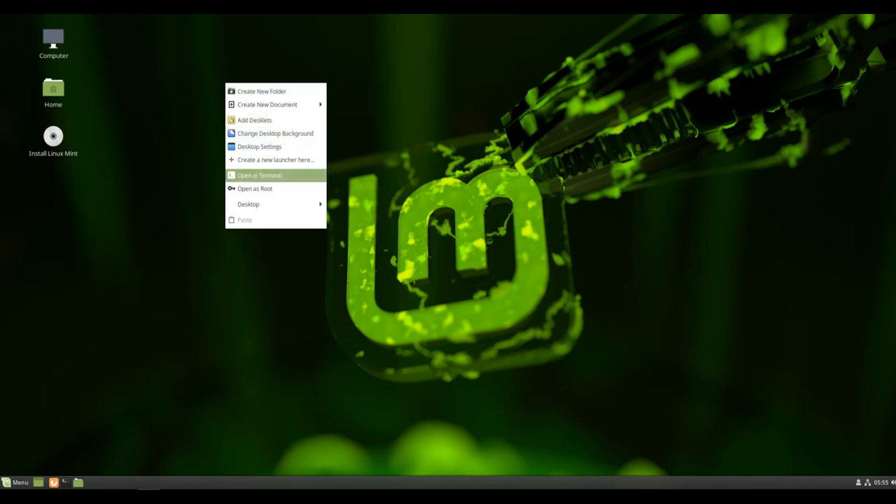
Open a terminal on the Desktop and view GNOME Terminal 3.28.1's About and Credits.
click(259, 175)
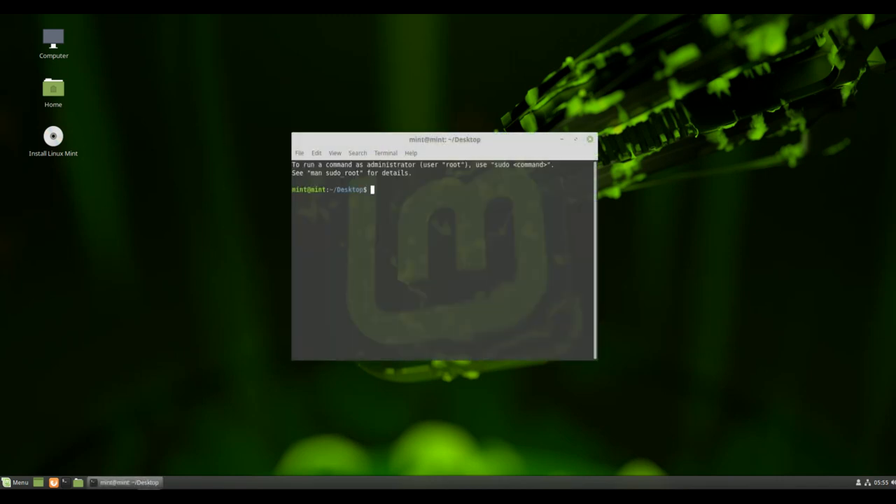
click(411, 153)
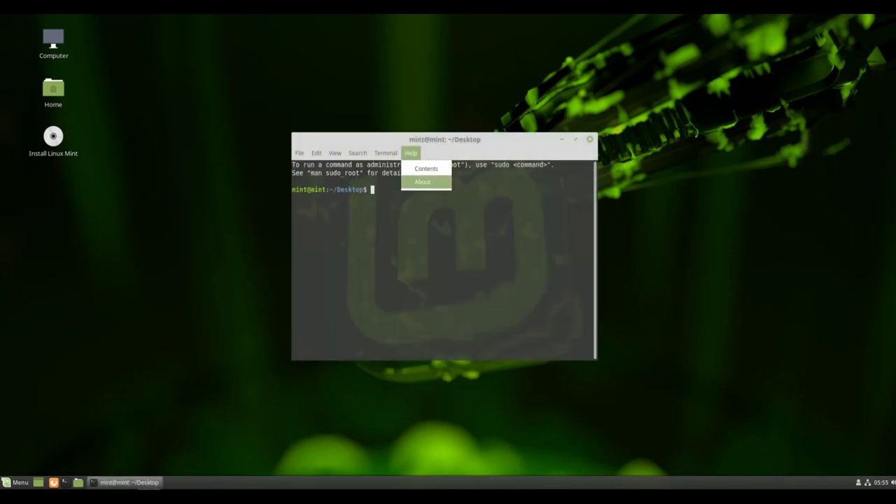
click(421, 182)
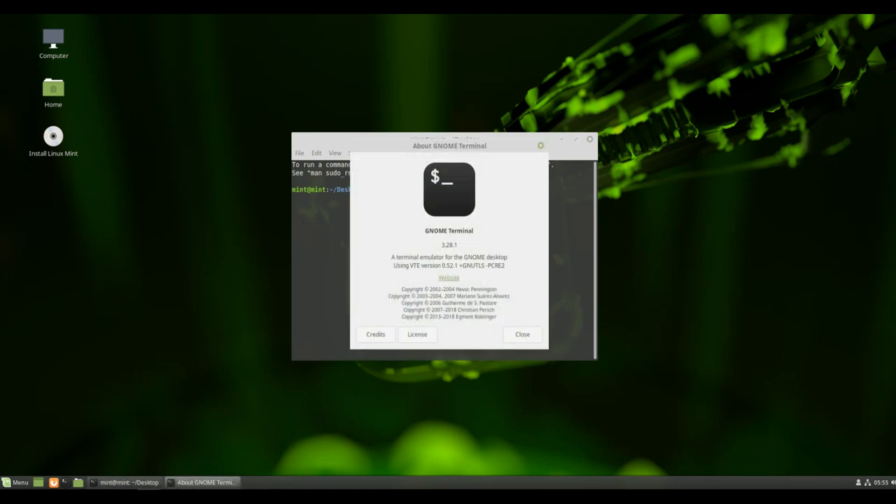
double_click(449, 244)
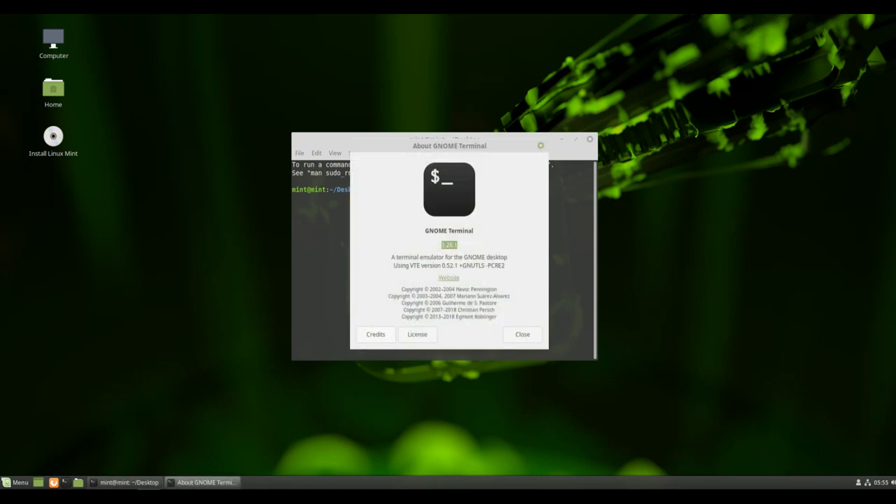
click(375, 334)
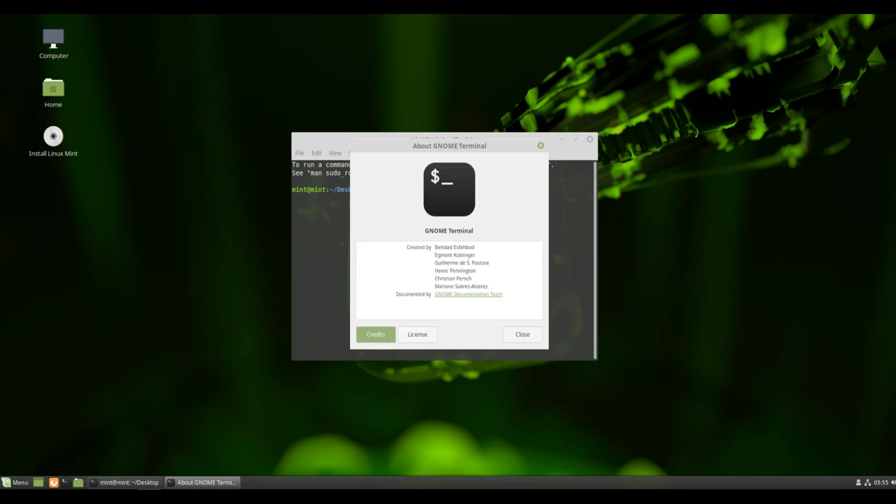
click(521, 334)
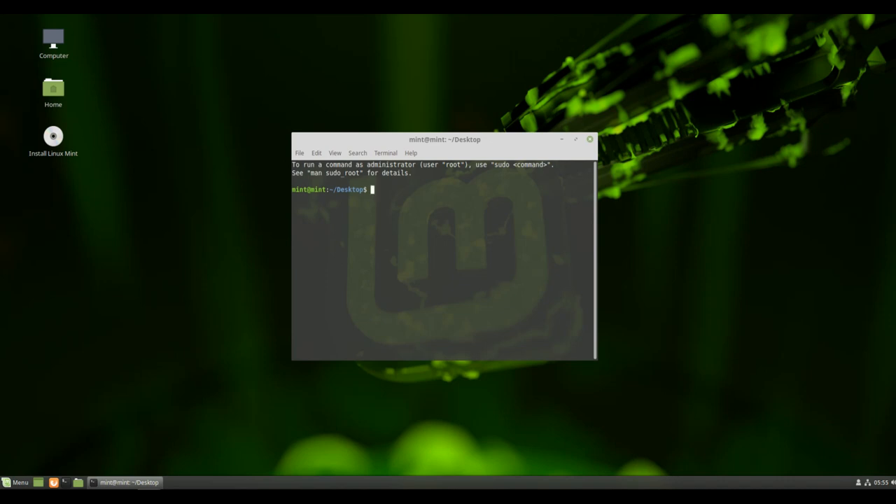
Run uname -a showing kernel 4.15.0-20-generic, then type uname -r.
text(uname -a)
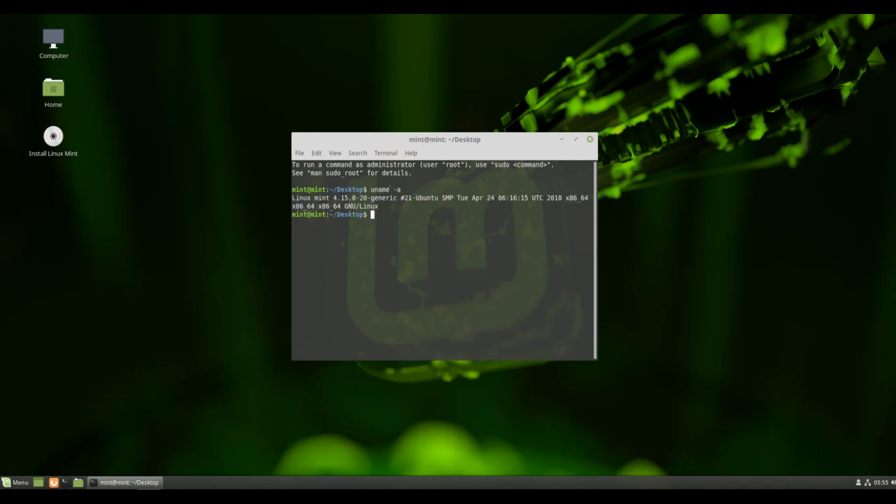
text(uname -)
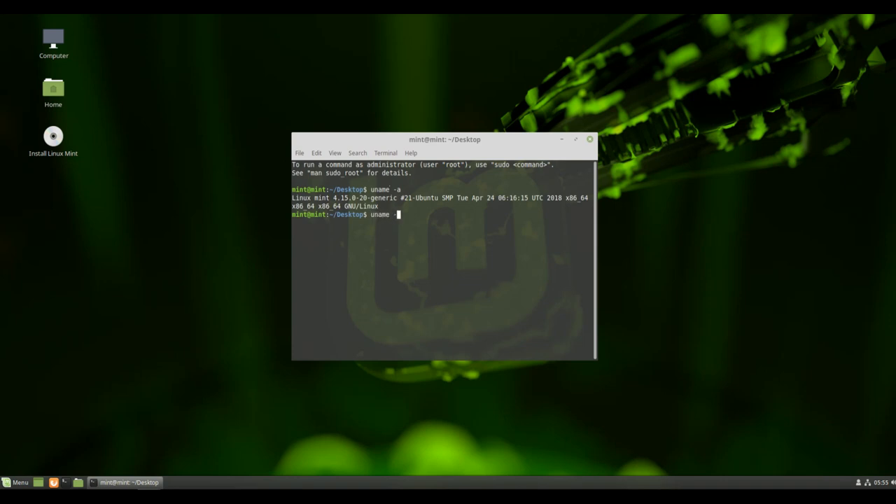
text(r)
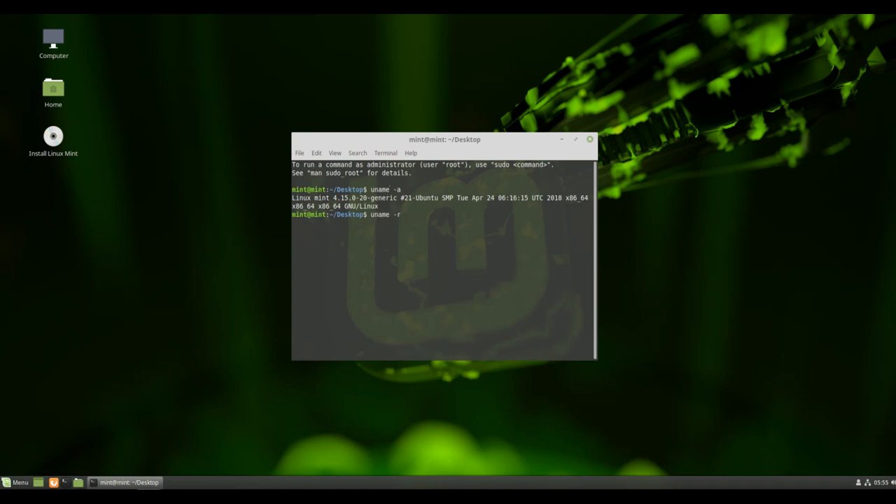